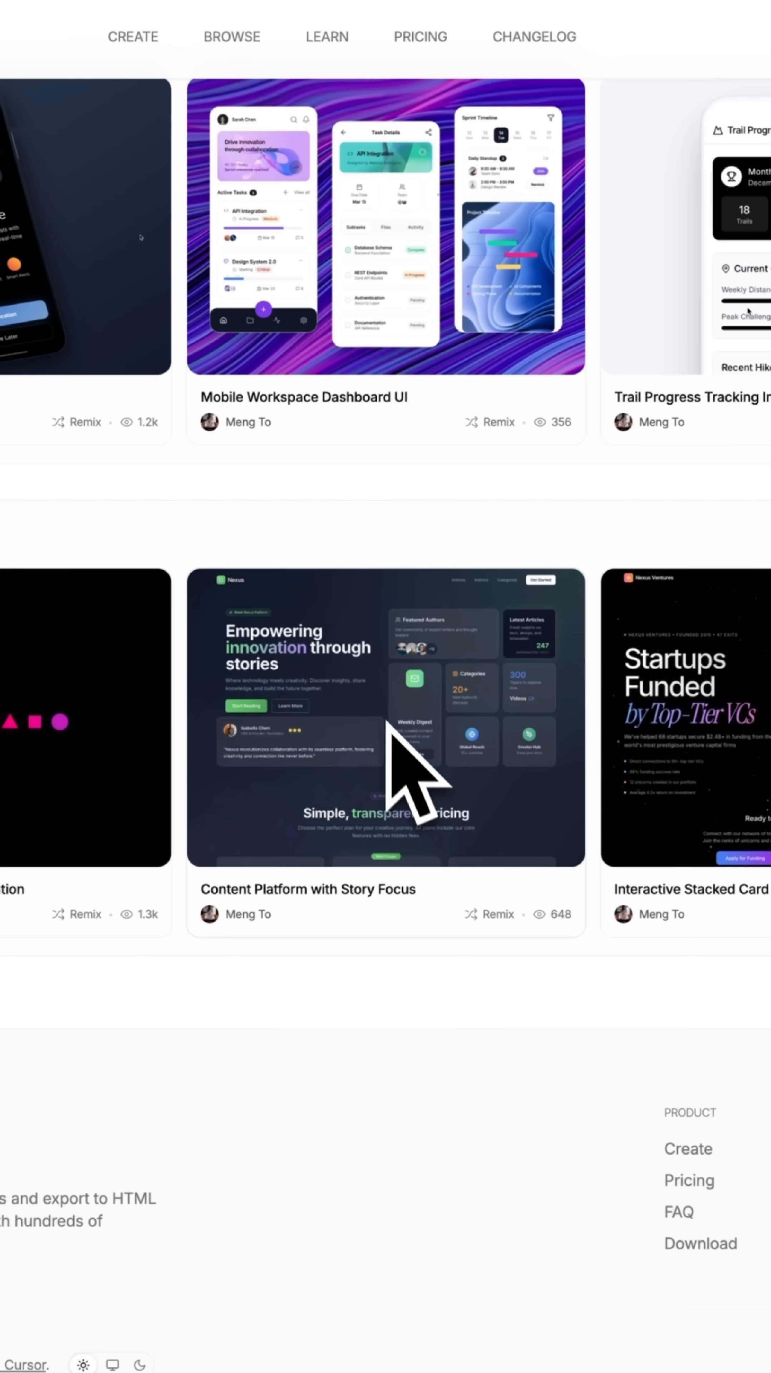
# Open the 'Content Platform with Story Focus' design card from the community gallery.
pyautogui.click(385, 717)
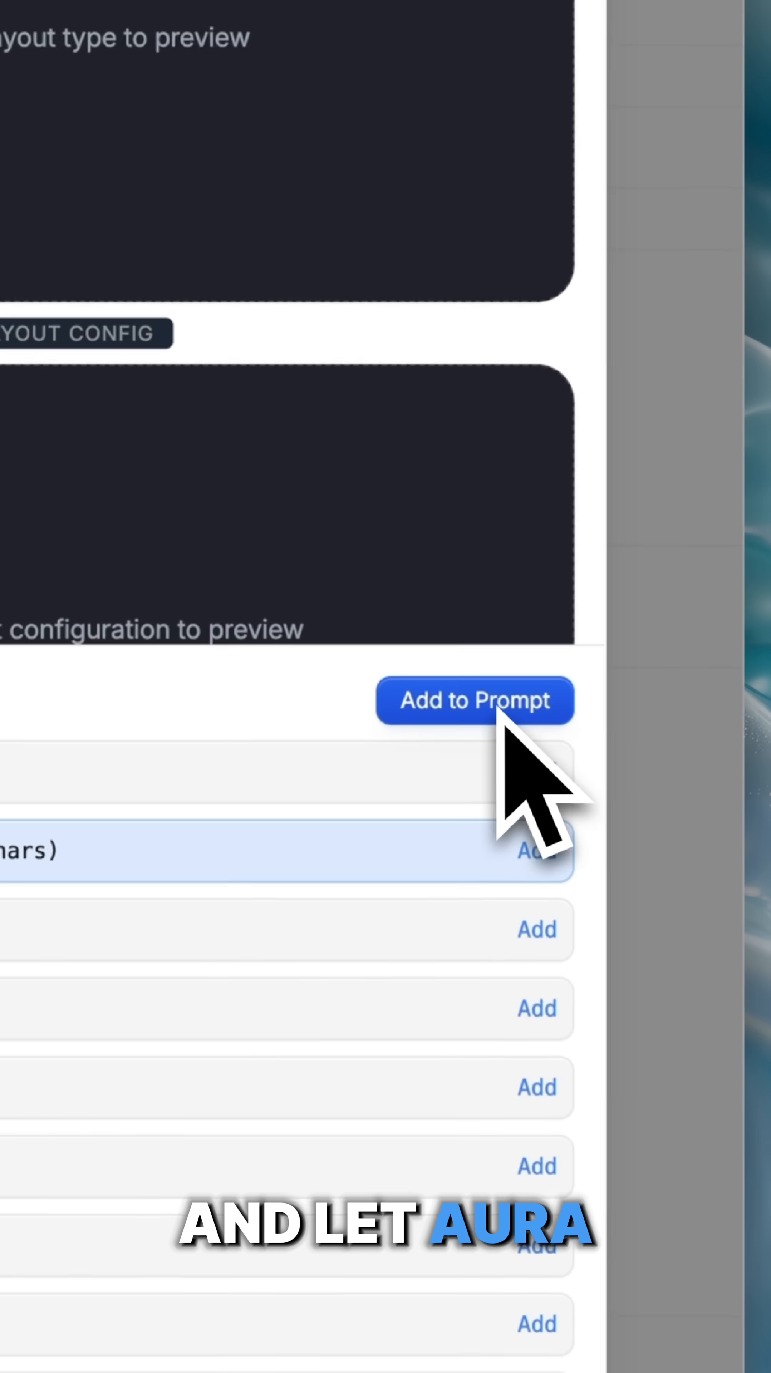
# Add the chosen layout option to the prompt and copy the Nexus landing page via Export > Copy to Figma.
pyautogui.click(475, 700)
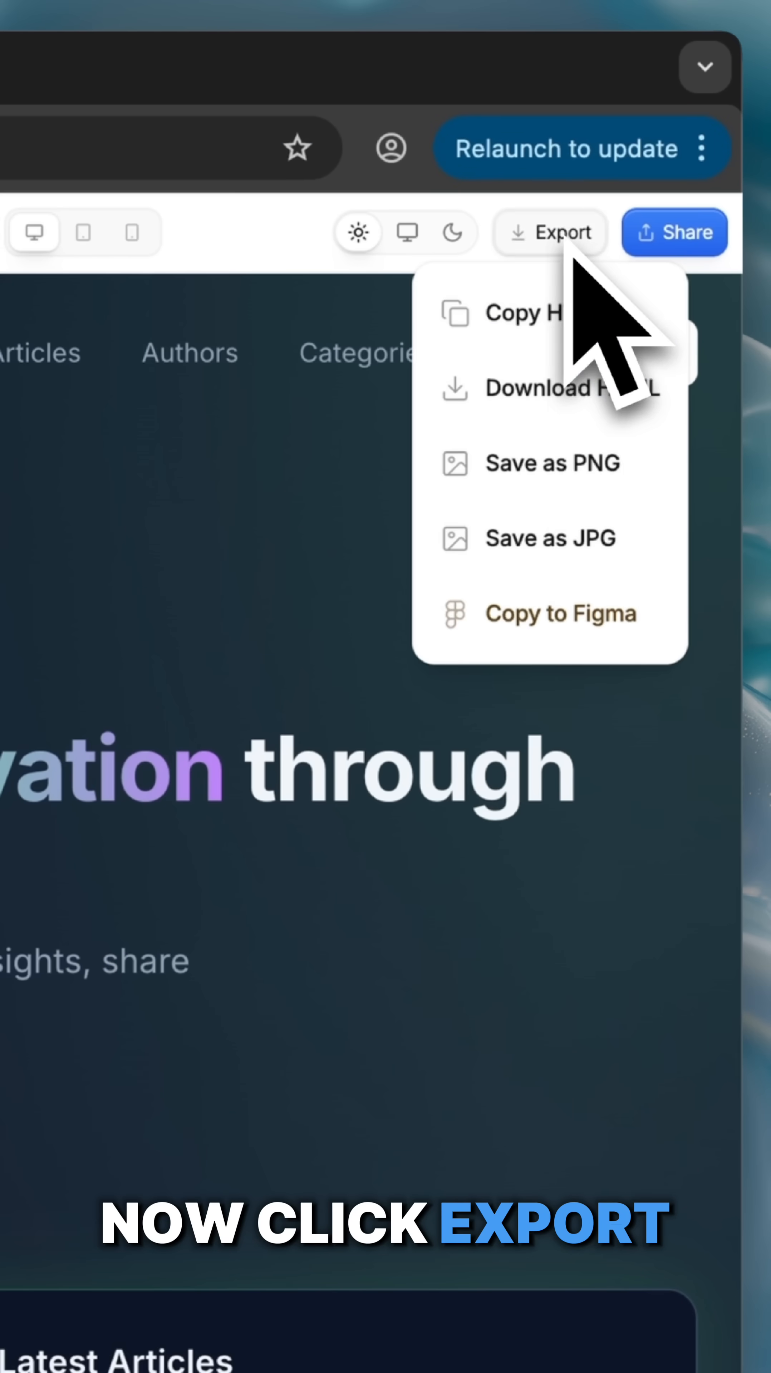
pyautogui.click(560, 613)
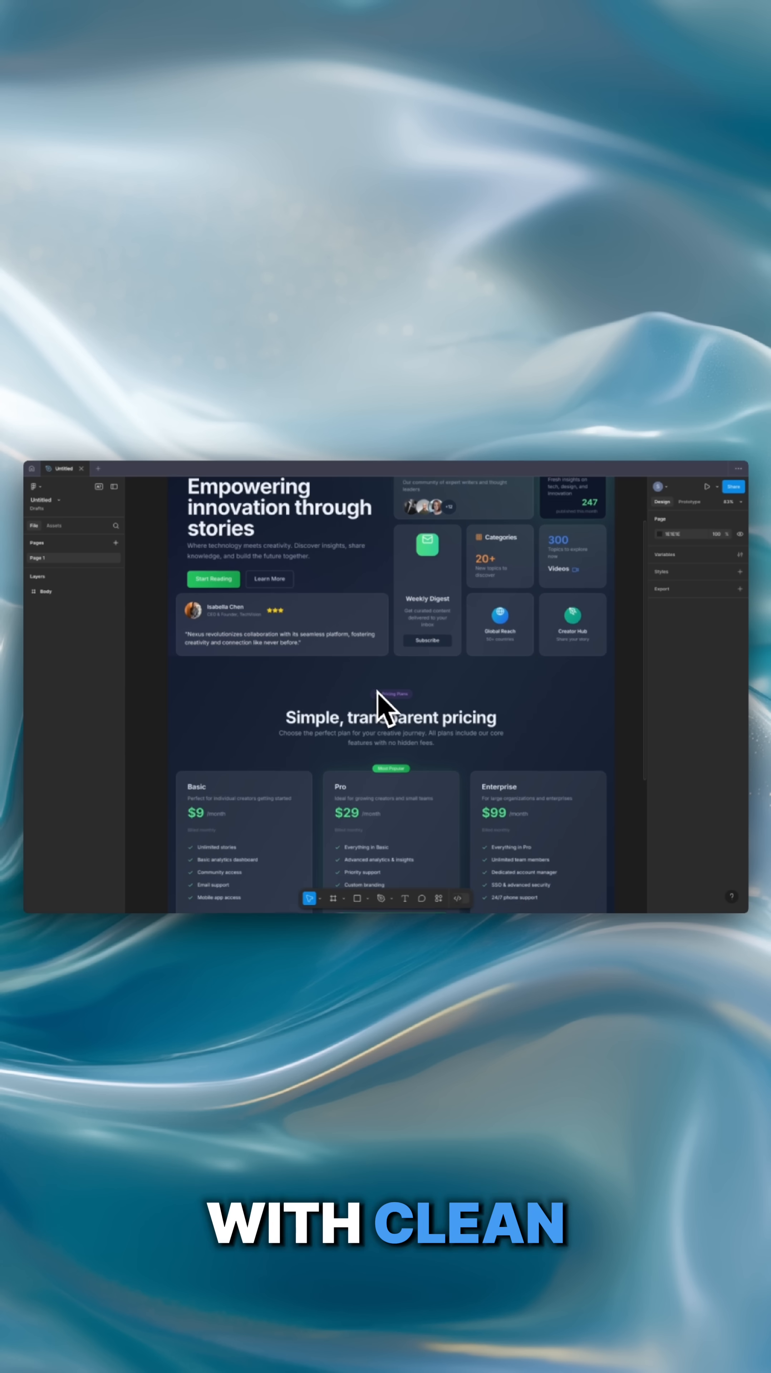
pyautogui.scroll(-3)
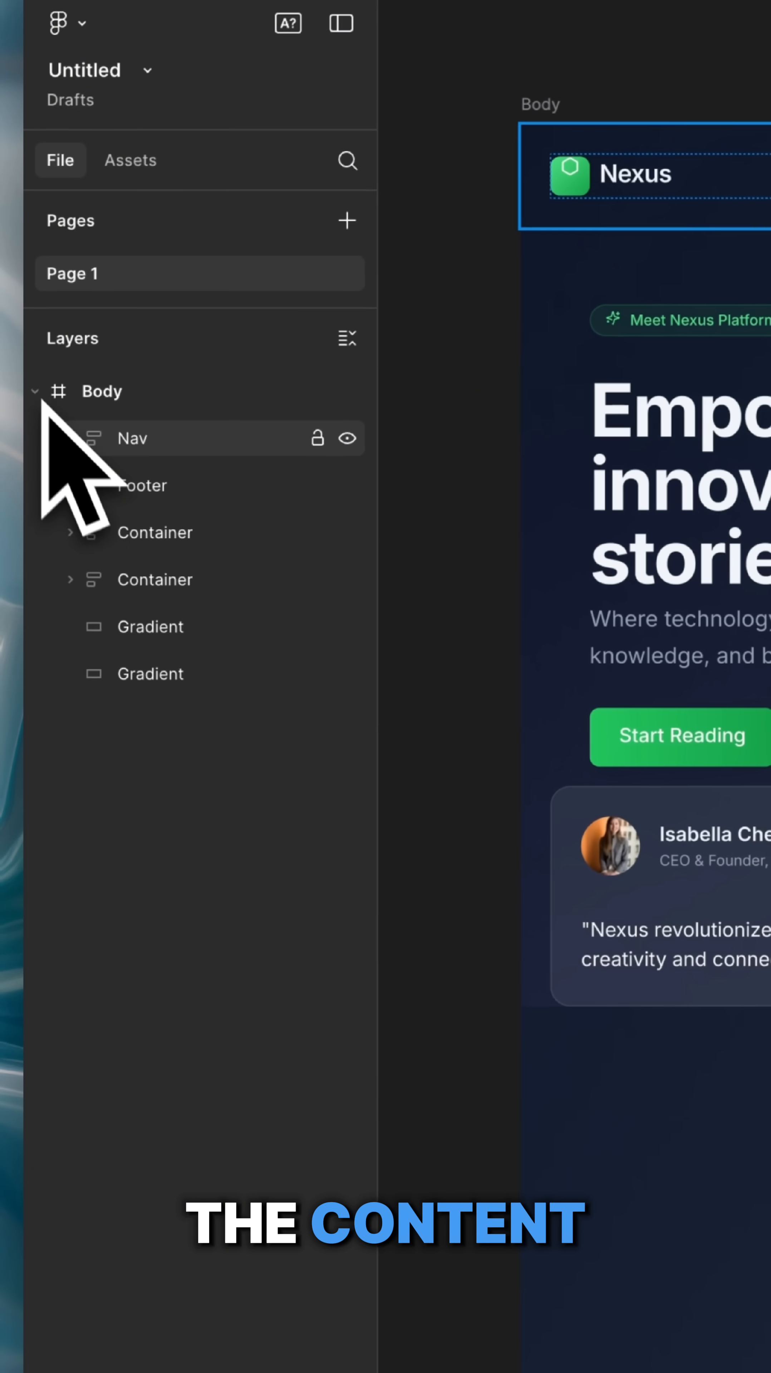
pyautogui.click(141, 485)
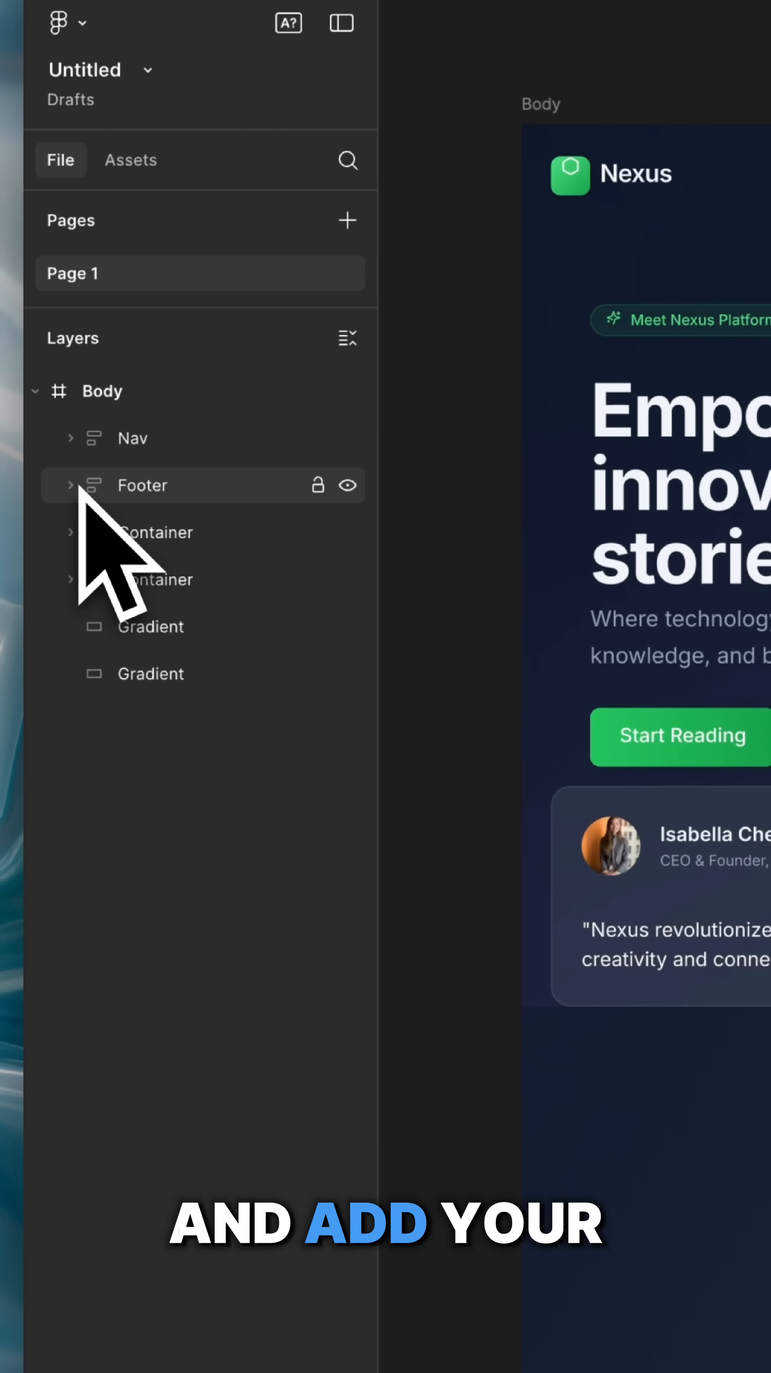
pyautogui.click(149, 626)
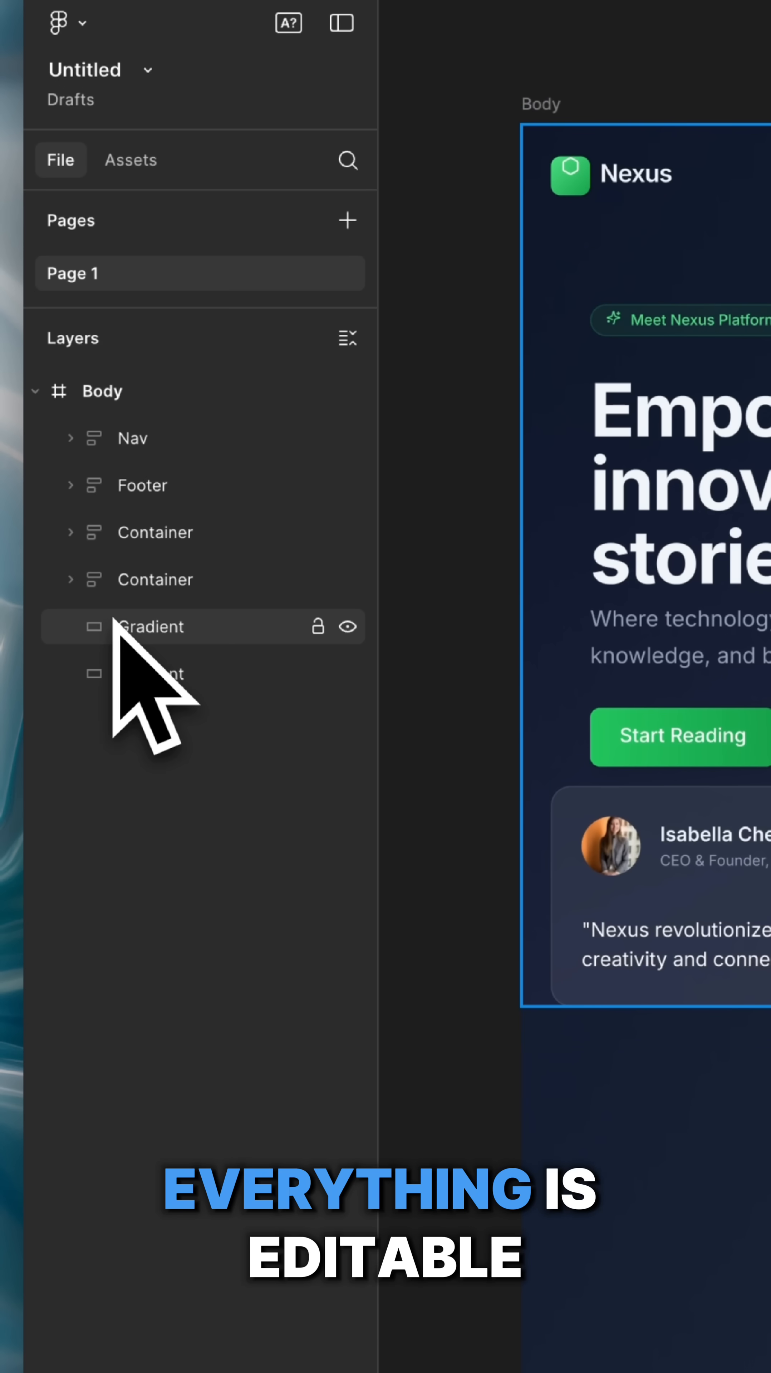